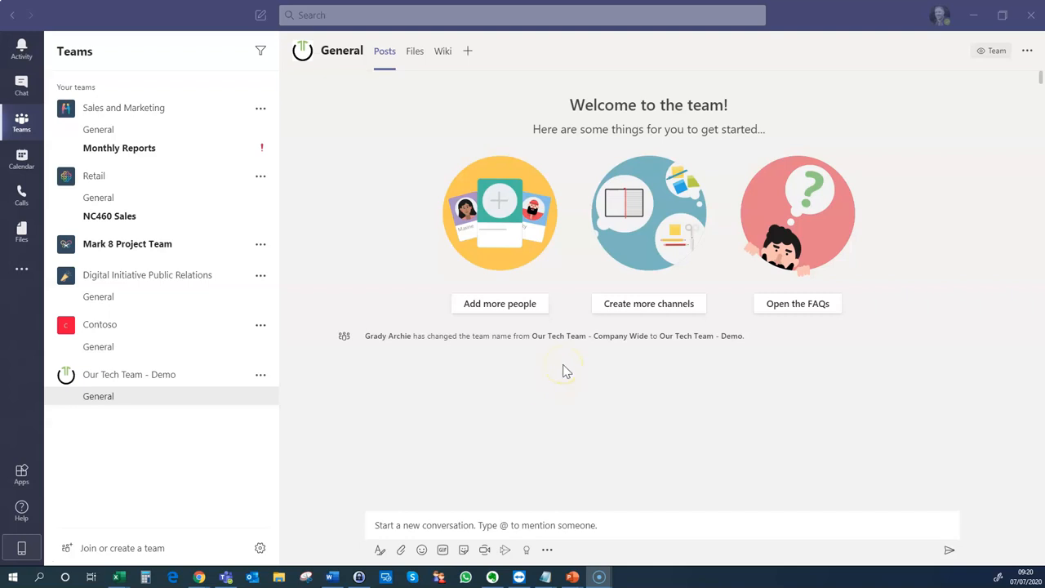
{"action": "mouse_move", "coordinate": [104, 394]}
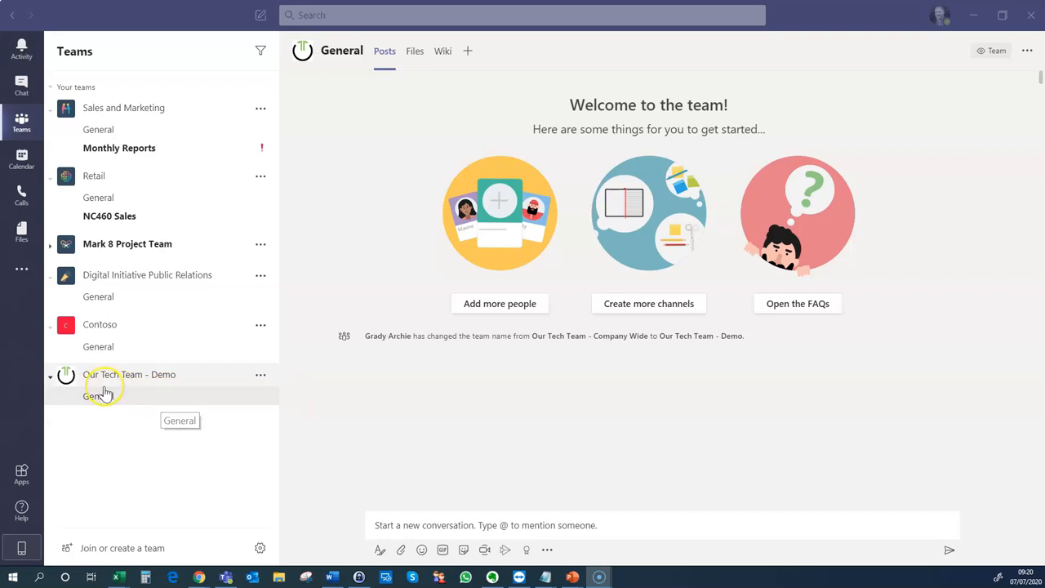
{"action": "mouse_move", "coordinate": [477, 178]}
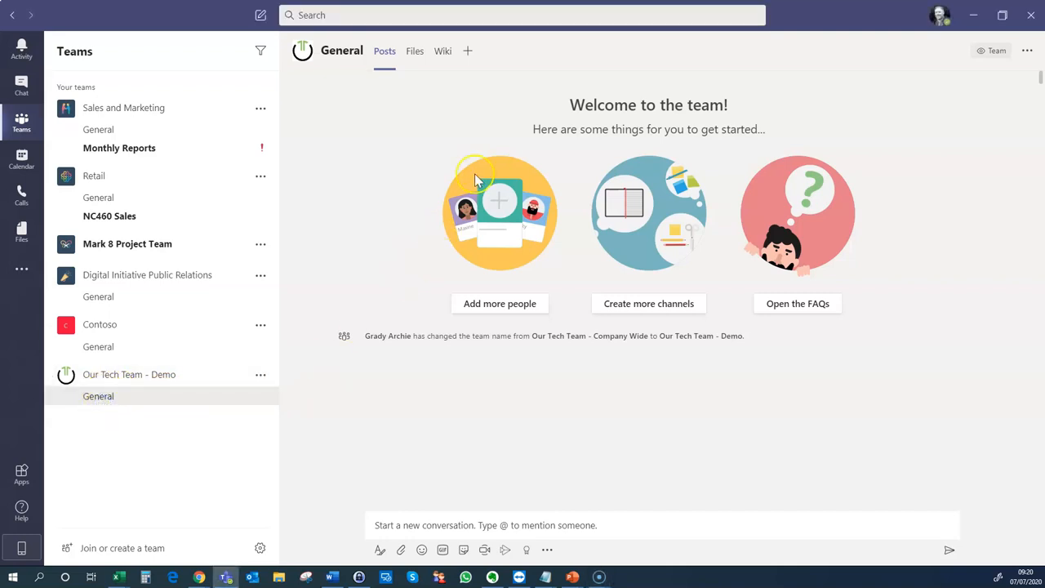
{"action": "mouse_move", "coordinate": [467, 51]}
{"action": "type", "text": "Games"}
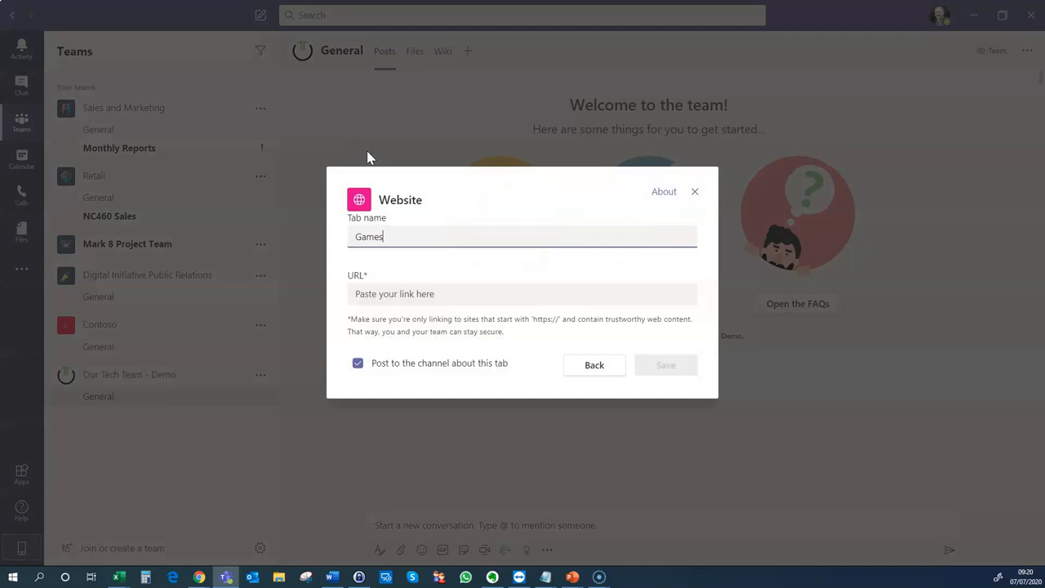
{"action": "left_click", "coordinate": [523, 294]}
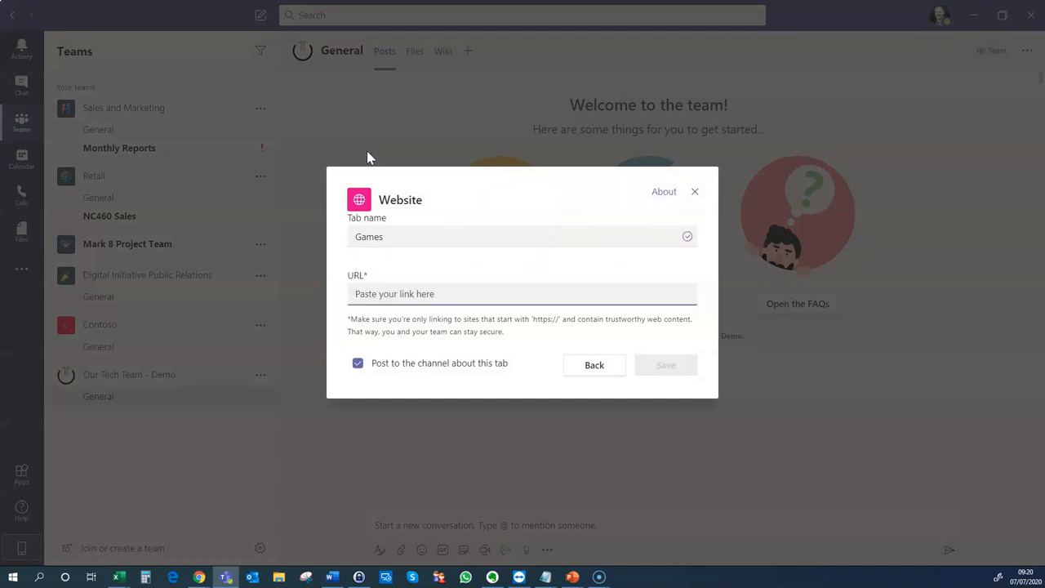
{"action": "type", "text": "https://gameshub.cloud/teams/"}
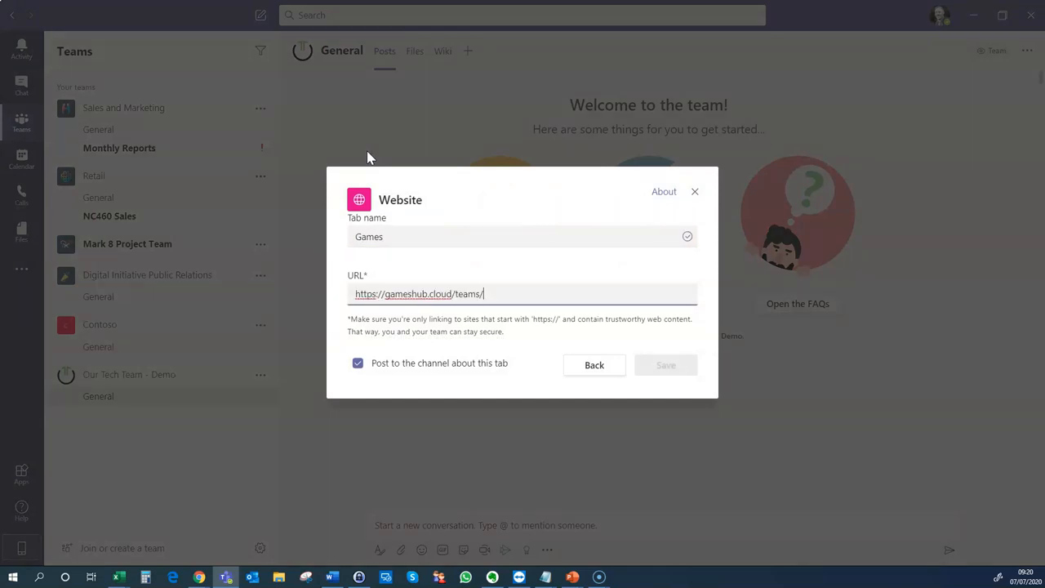
{"action": "left_click", "coordinate": [358, 363]}
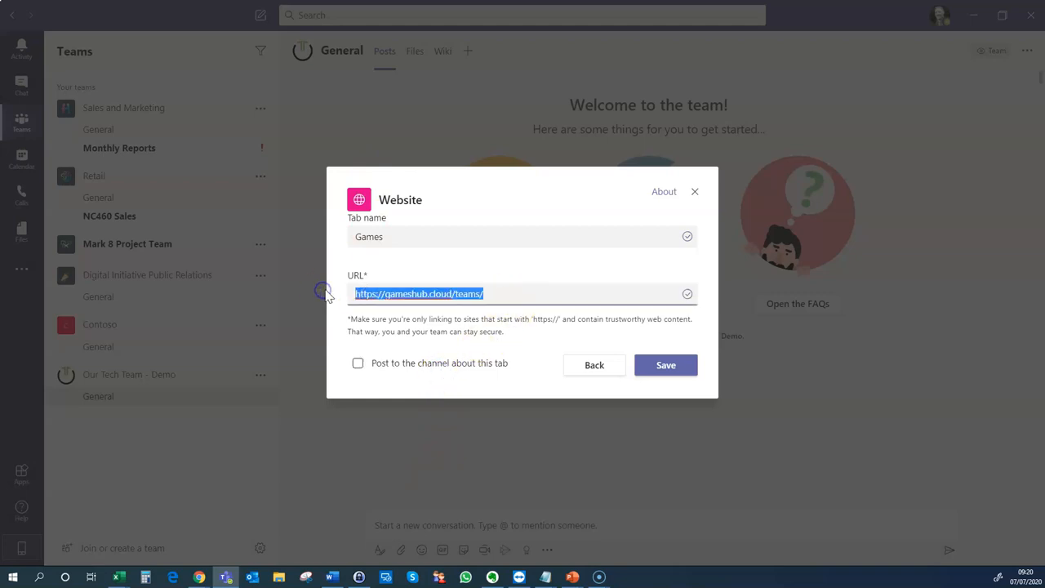
{"action": "mouse_move", "coordinate": [325, 294]}
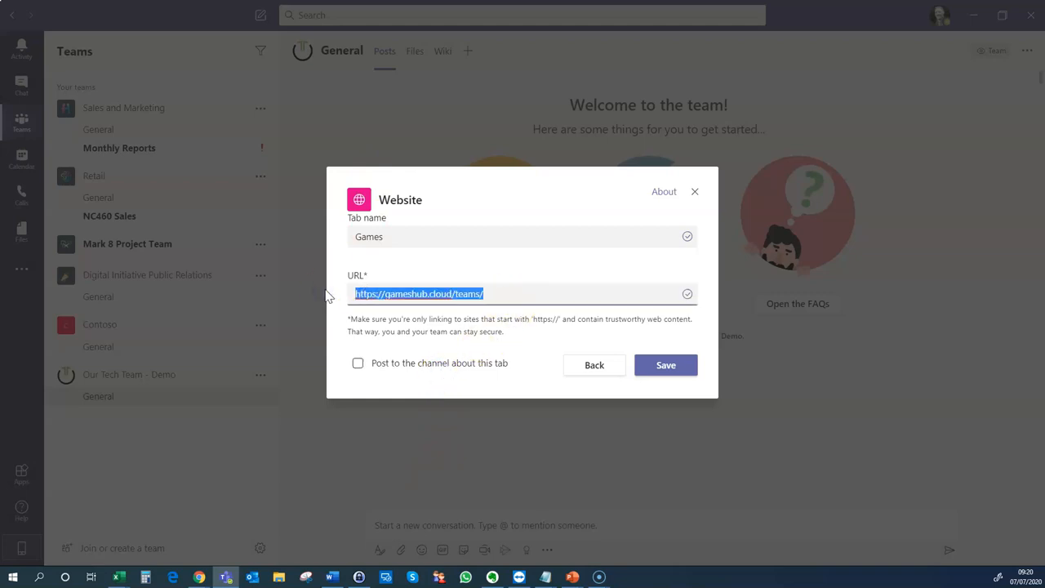
{"action": "left_click", "coordinate": [667, 366]}
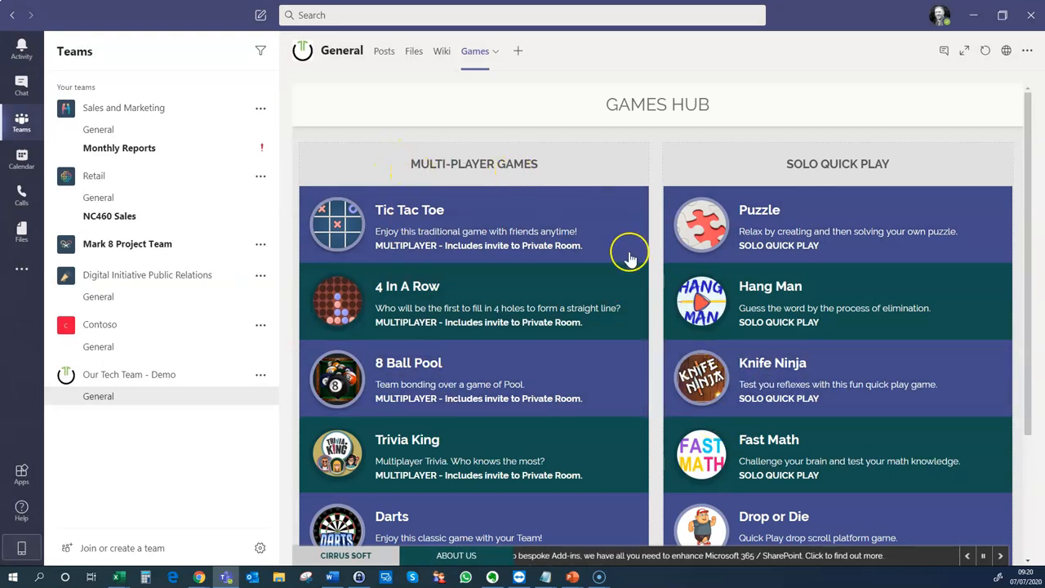
- Scroll down the Games Hub list toward Darts
{"action": "scroll", "scroll_direction": "down", "scroll_amount": 3}
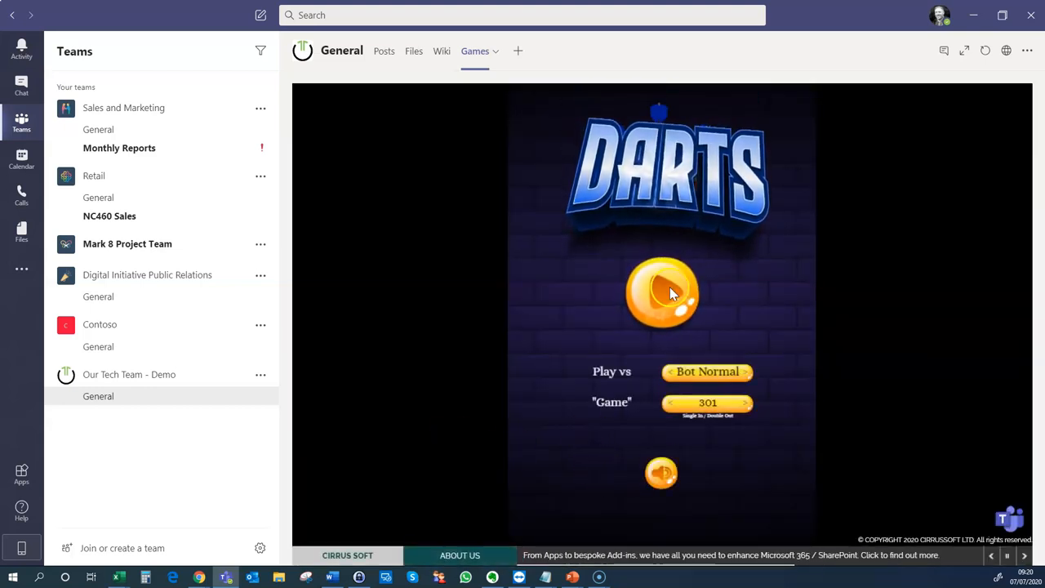
- Start the darts match and throw two darts, dropping the score toward 265
{"action": "left_click", "coordinate": [663, 292]}
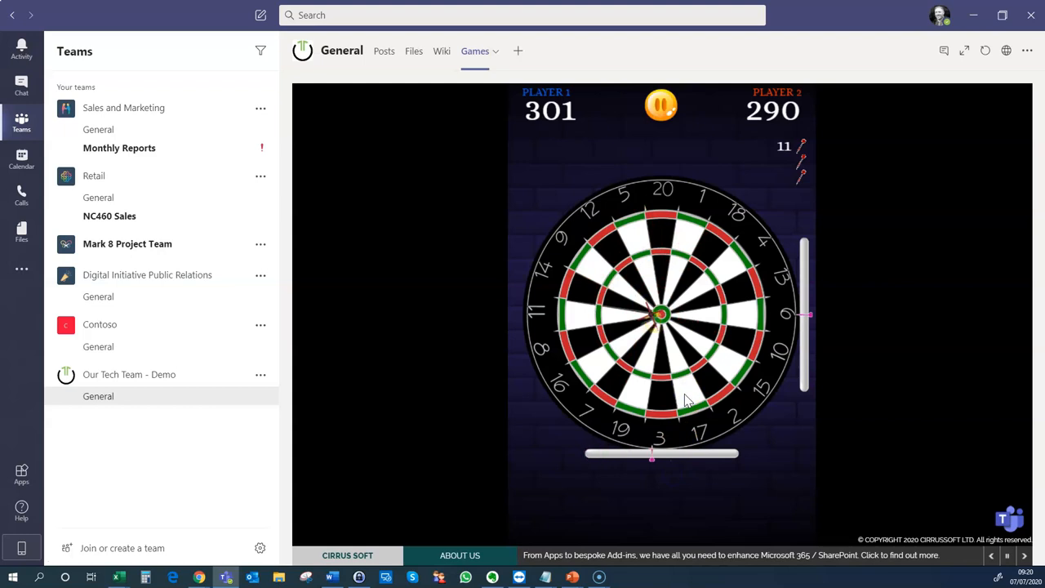
{"action": "left_click", "coordinate": [684, 392]}
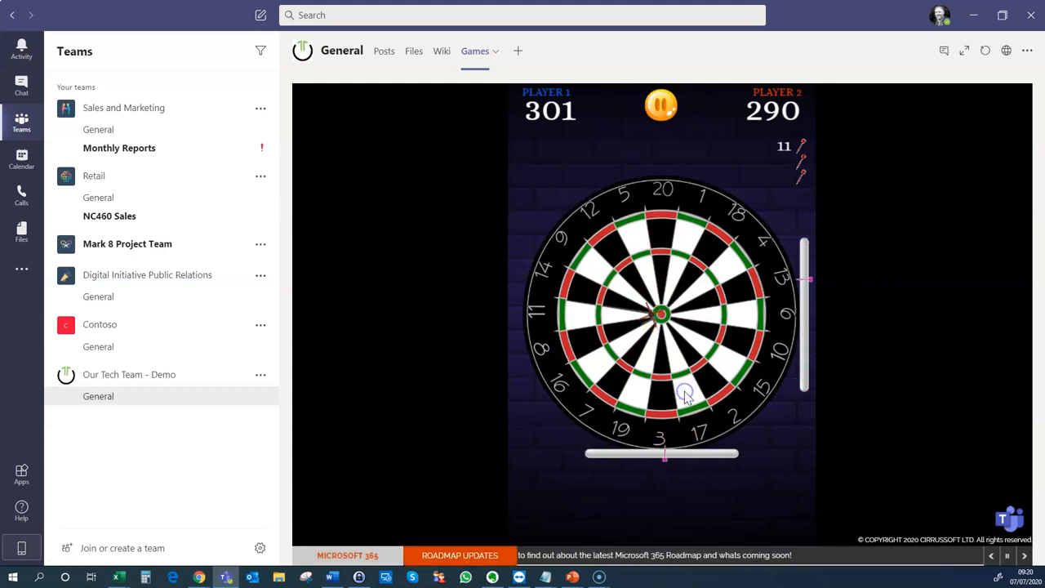
{"action": "left_click", "coordinate": [685, 392]}
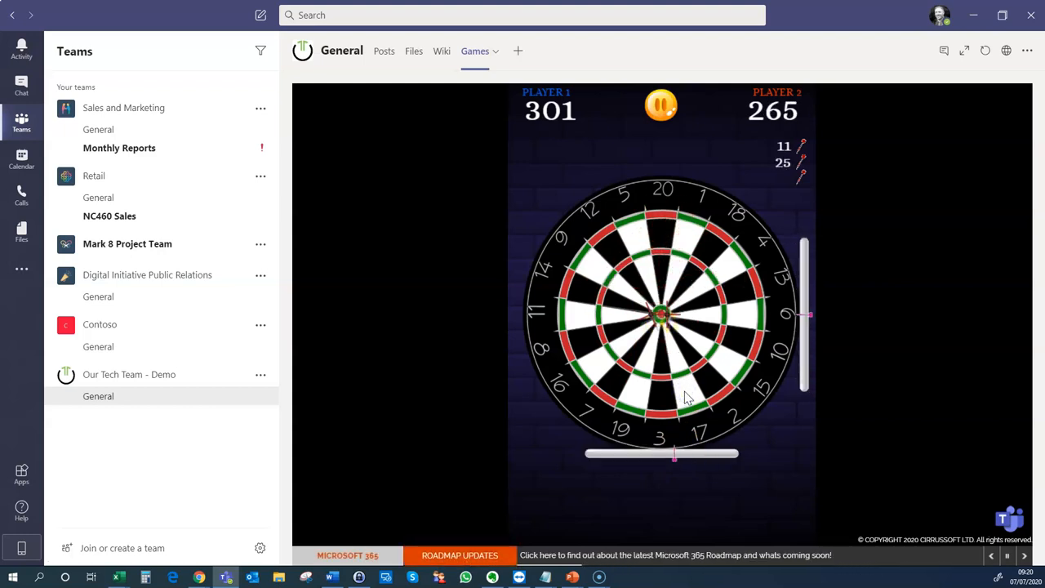